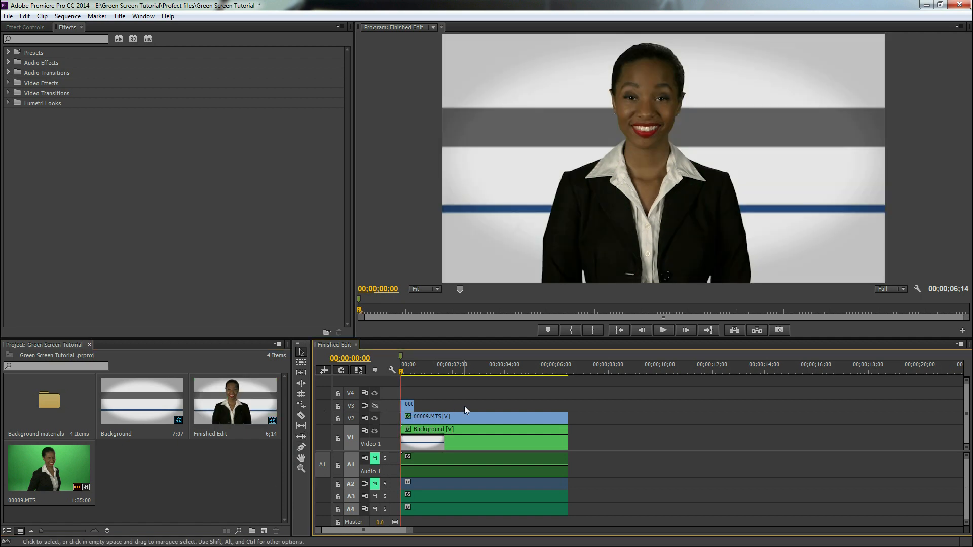
Step: Play back the finished edit in the Program Monitor
{"action": "left_click", "coordinate": [664, 330]}
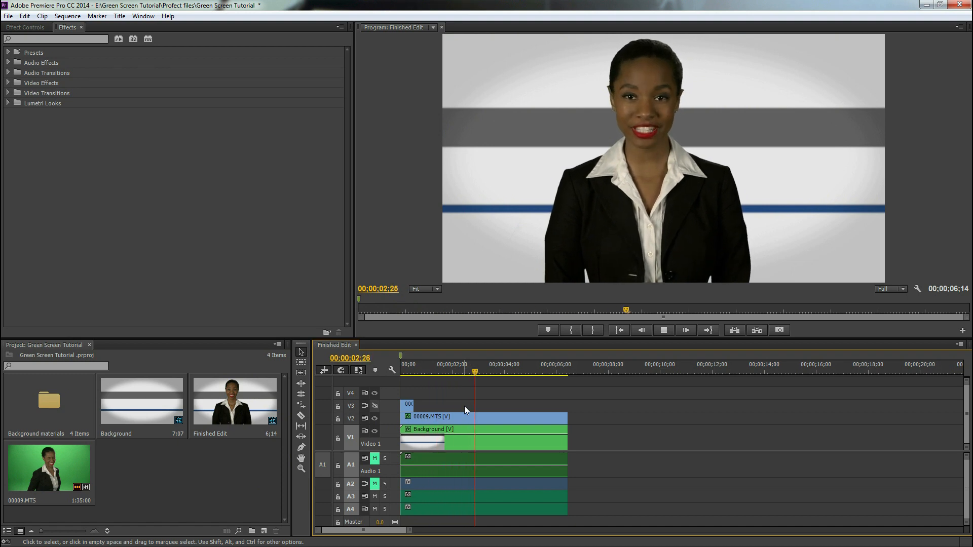
{"action": "left_click", "coordinate": [663, 330]}
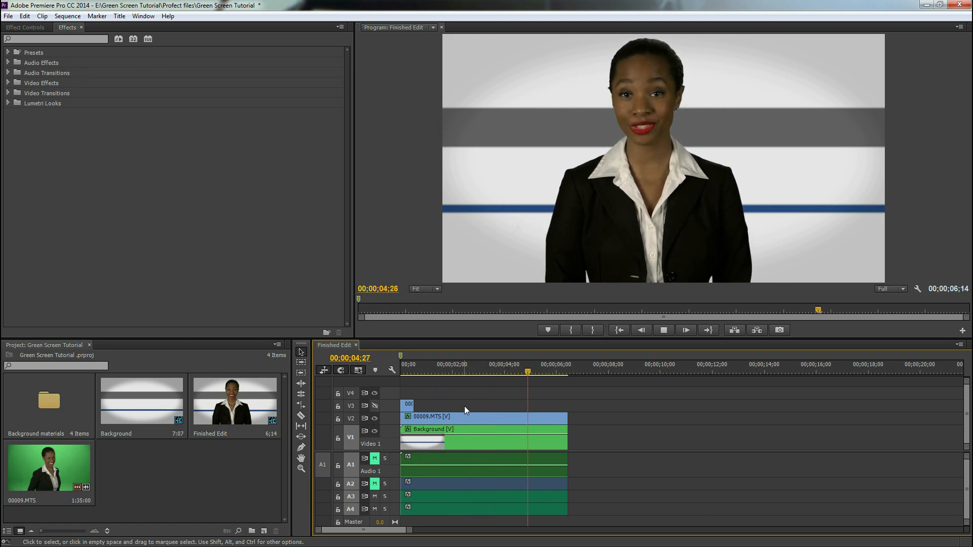
{"action": "left_click", "coordinate": [663, 330]}
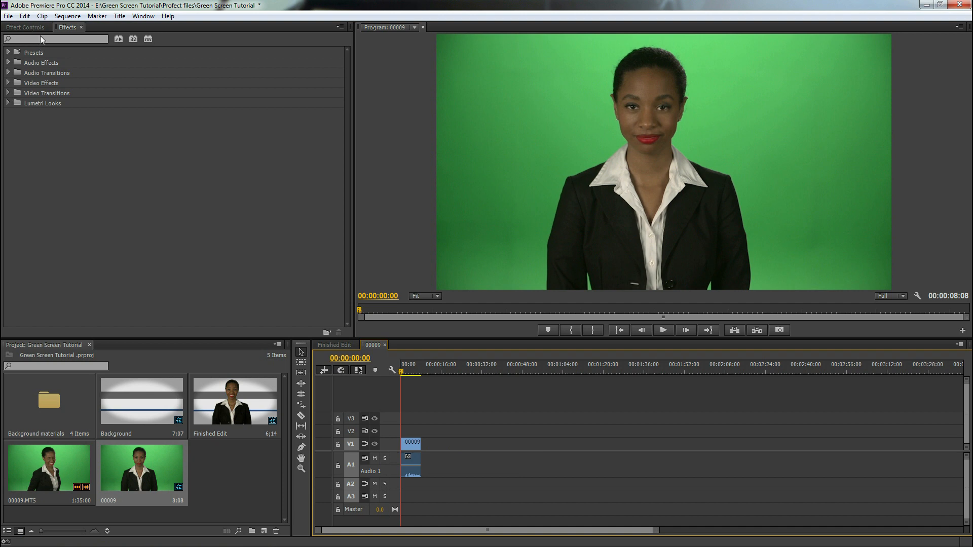
Step: Apply Brightness & Contrast to the 00009 clip with brightness -6 and contrast 6
{"action": "type", "text": "b"}
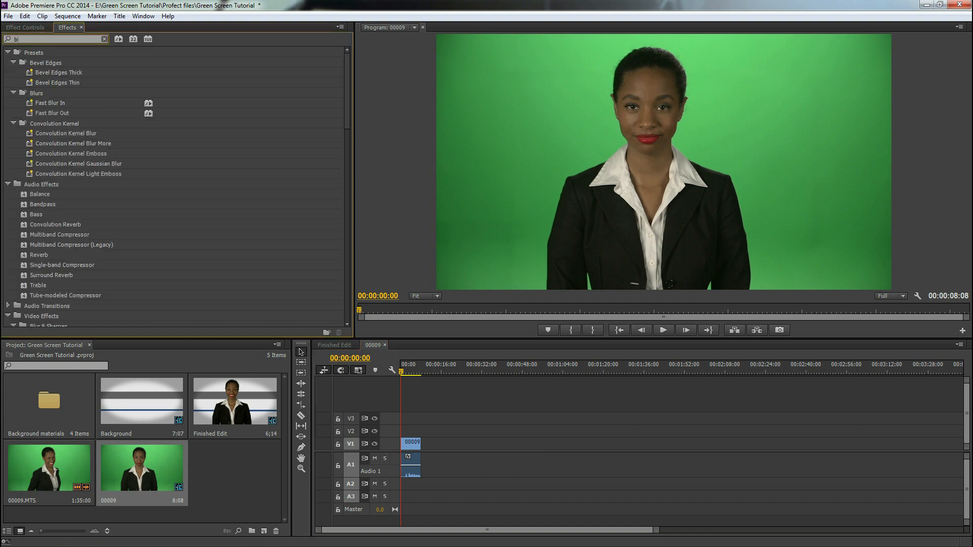
{"action": "type", "text": "bright"}
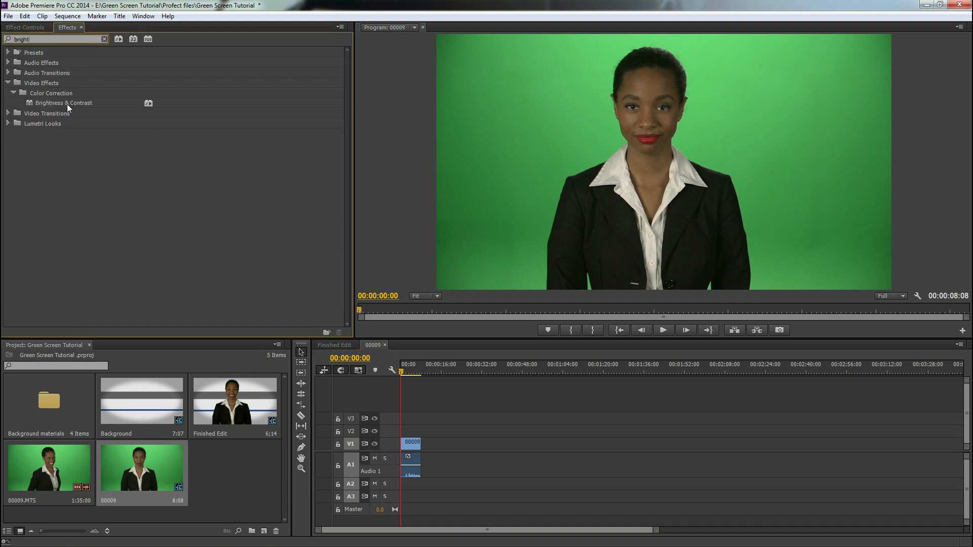
{"action": "left_click", "coordinate": [411, 444]}
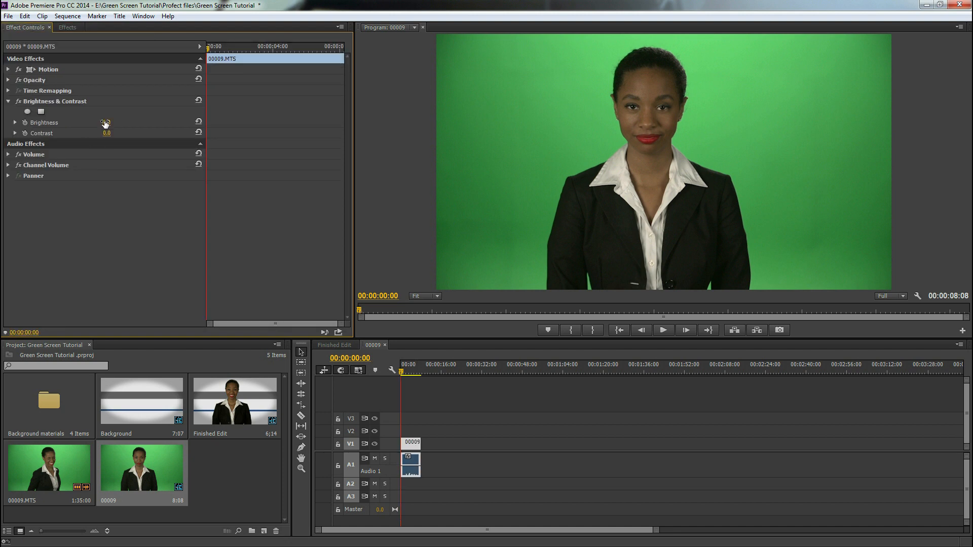
{"action": "left_click_drag", "start_coordinate": [108, 122], "coordinate": [103, 123]}
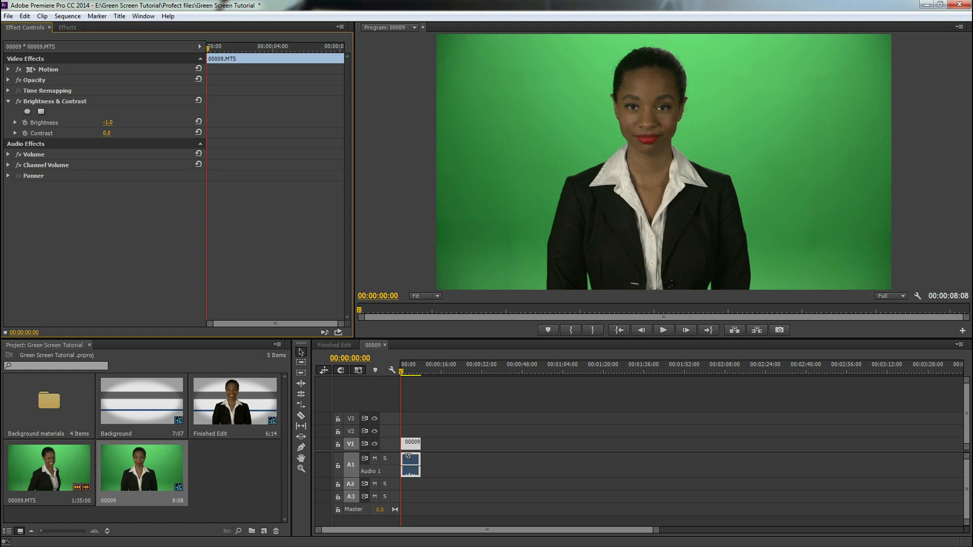
{"action": "left_click_drag", "start_coordinate": [108, 122], "coordinate": [105, 133]}
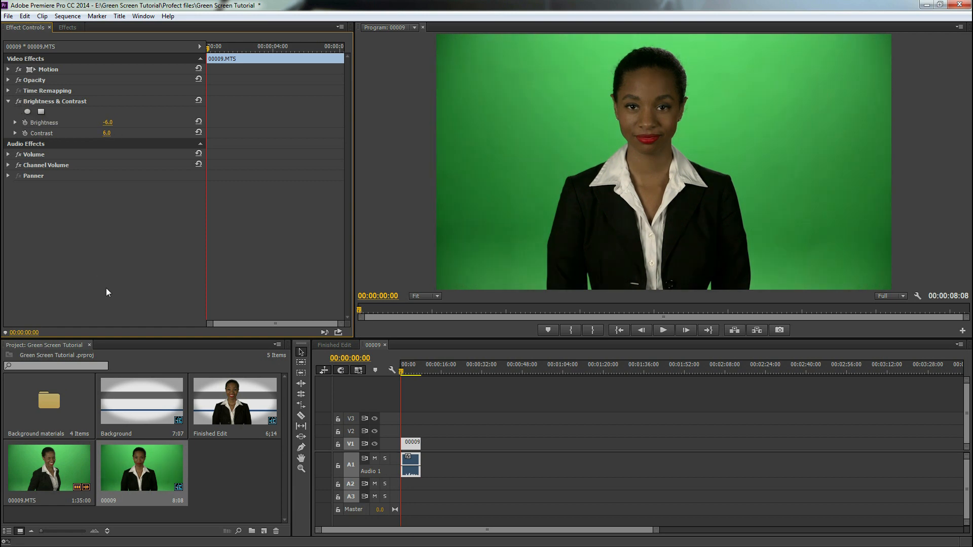
Step: Apply Eight-Point Garbage Matte to the clip and set the monitor zoom to 25%
{"action": "left_click", "coordinate": [61, 30]}
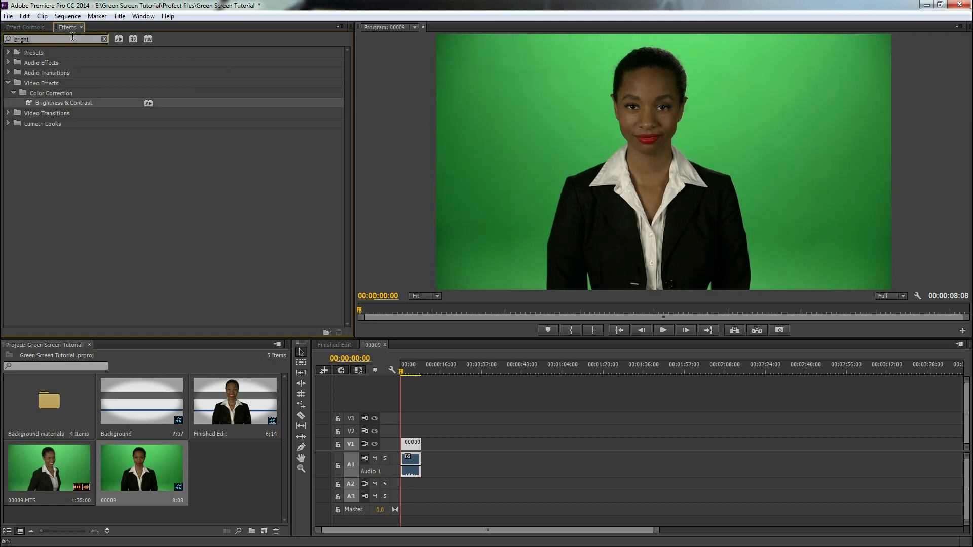
{"action": "type", "text": "e"}
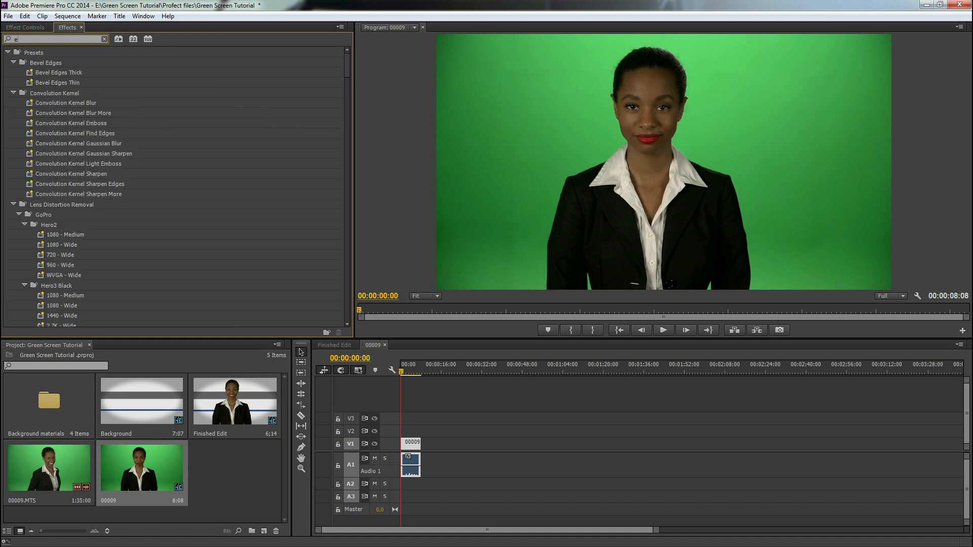
{"action": "type", "text": "ight"}
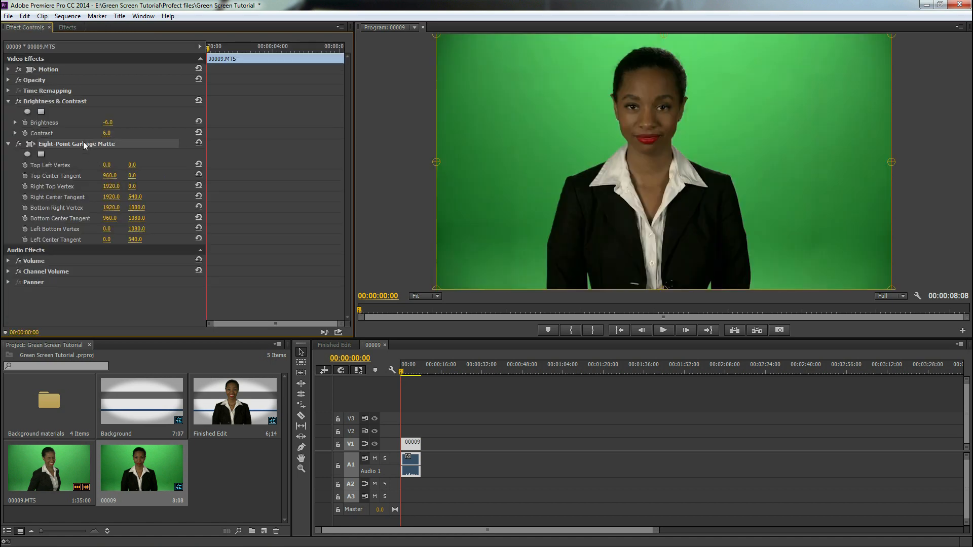
{"action": "left_click", "coordinate": [426, 296]}
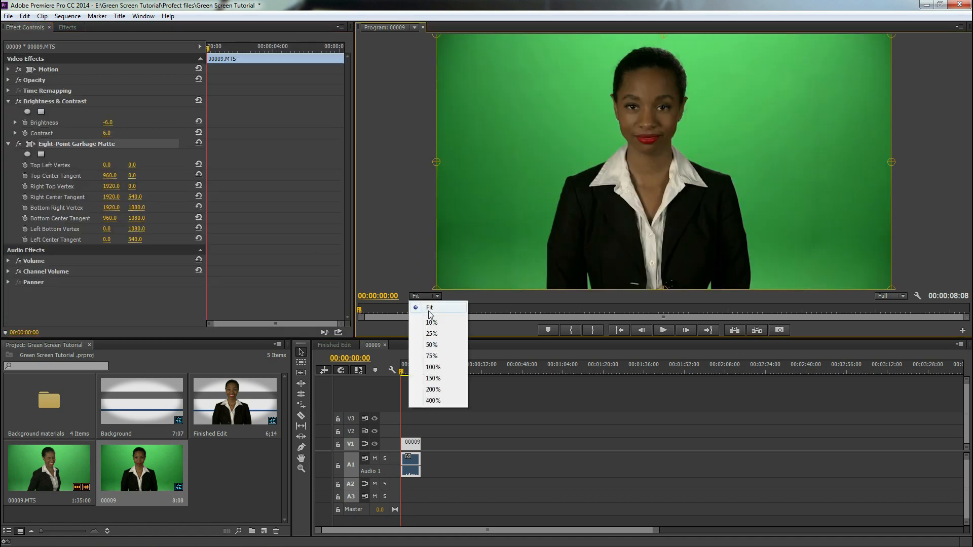
{"action": "left_click", "coordinate": [431, 333]}
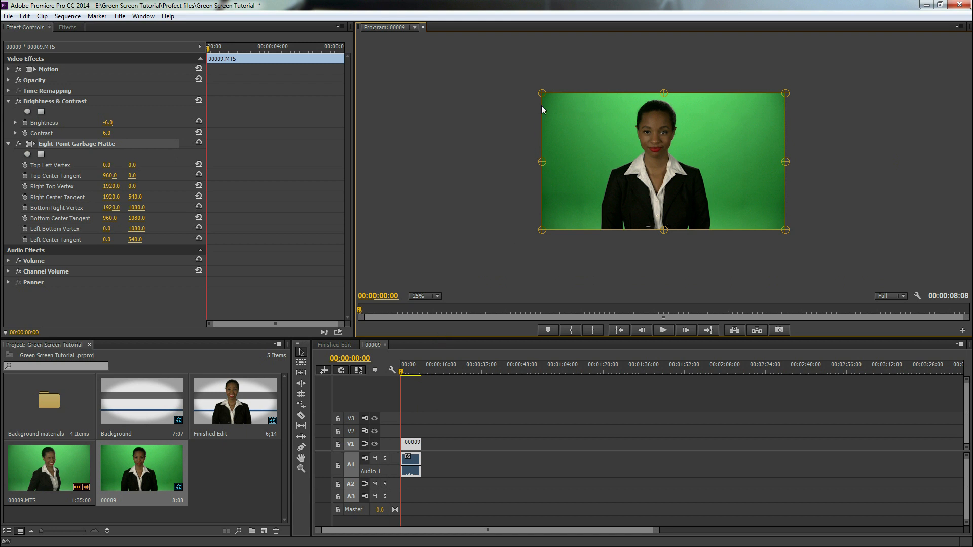
Step: Pull the matte's top-left, top-right, right and bottom-right points in around the woman
{"action": "left_click_drag", "start_coordinate": [542, 94], "coordinate": [542, 161]}
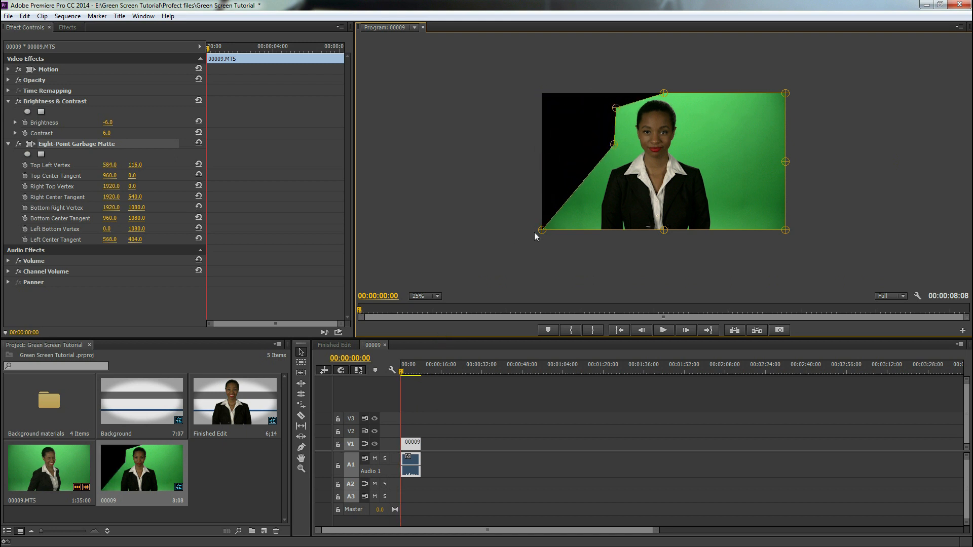
{"action": "left_click_drag", "start_coordinate": [542, 230], "coordinate": [569, 240]}
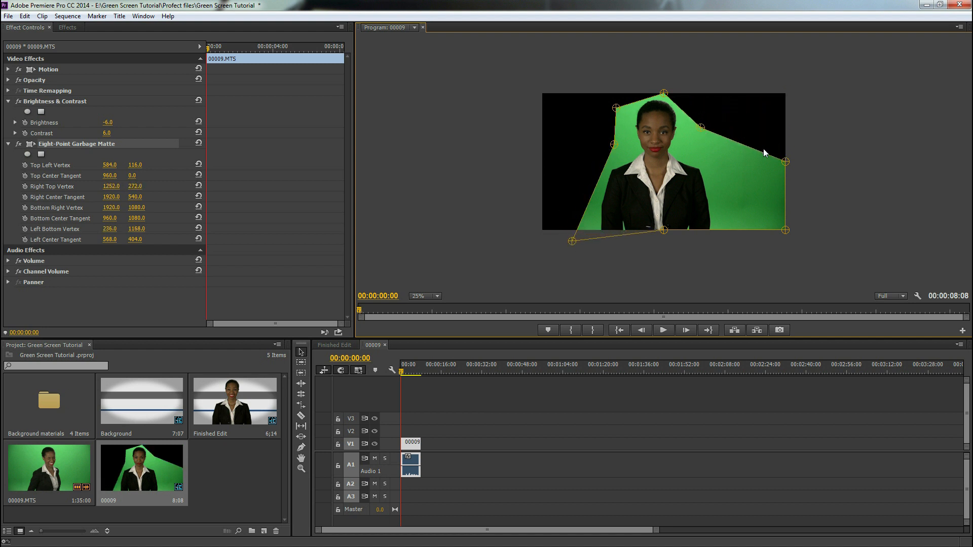
{"action": "left_click_drag", "start_coordinate": [786, 162], "coordinate": [779, 237]}
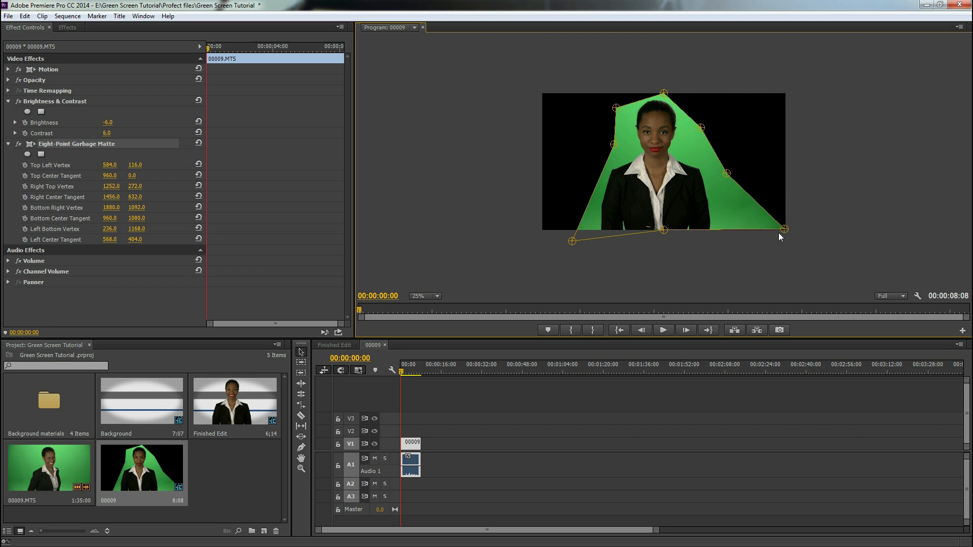
{"action": "left_click_drag", "start_coordinate": [783, 230], "coordinate": [729, 249]}
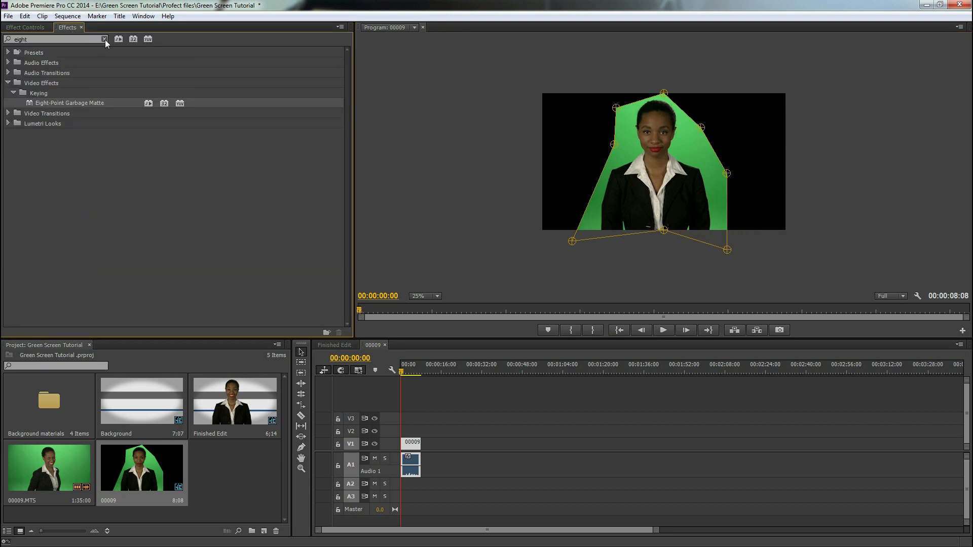
Step: Find Ultra Key and show its Effect Controls settings, collapsing Brightness & Contrast
{"action": "left_click", "coordinate": [103, 39]}
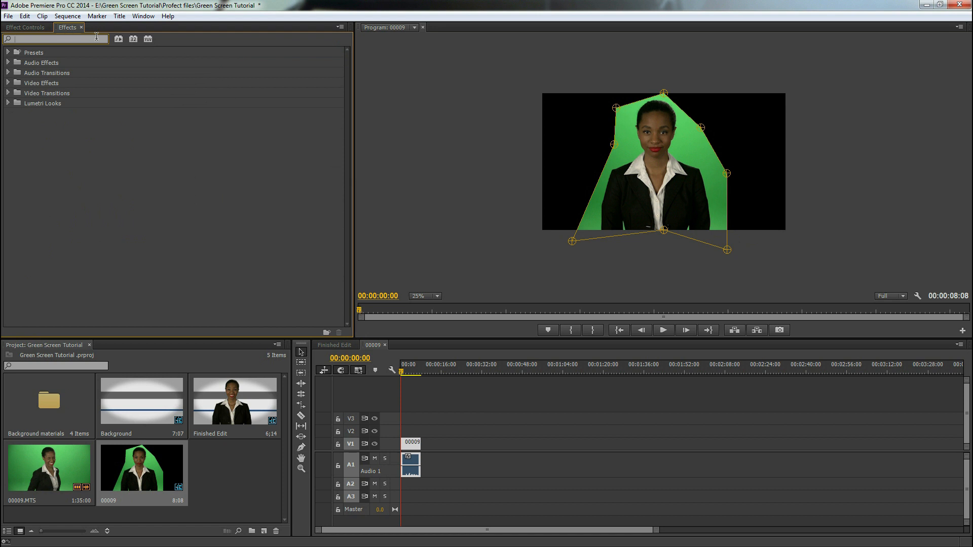
{"action": "type", "text": "ultr"}
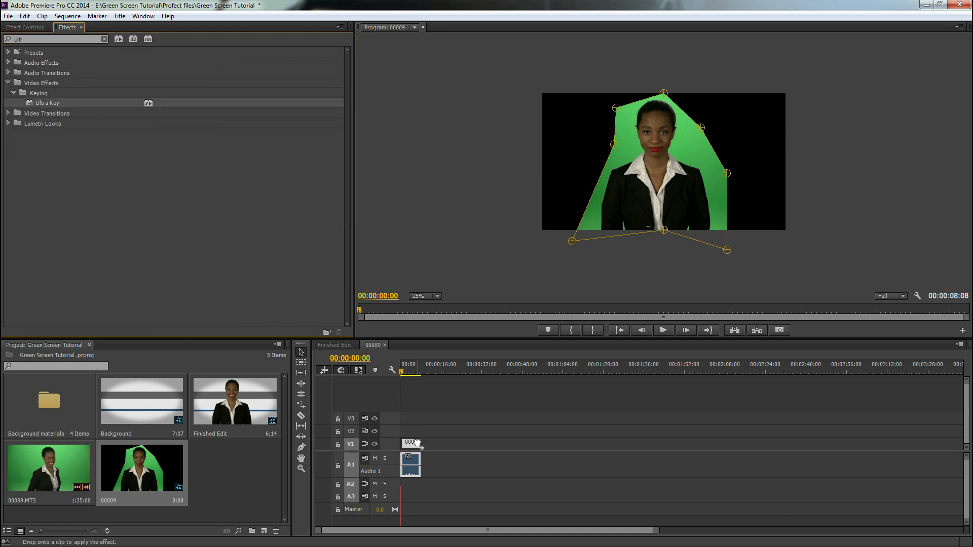
{"action": "left_click", "coordinate": [24, 29]}
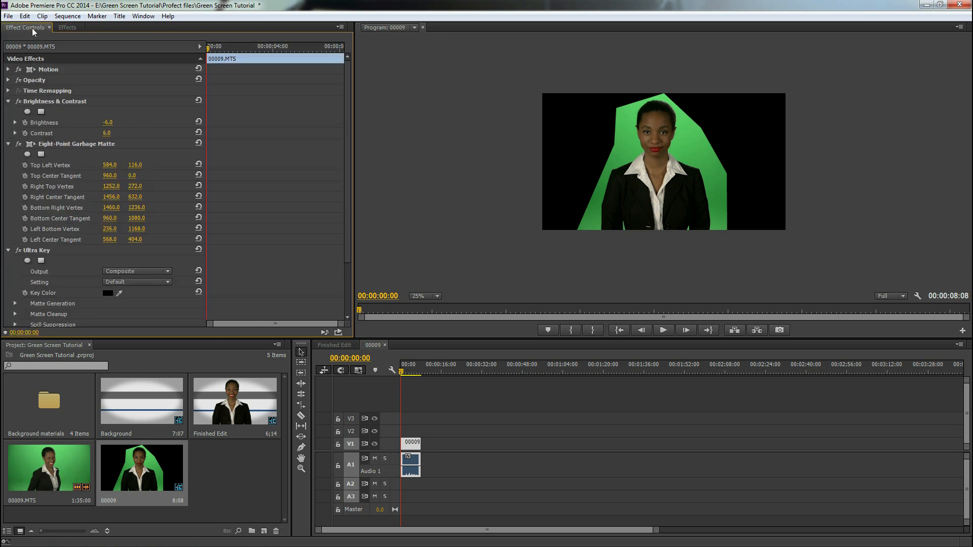
{"action": "left_click", "coordinate": [7, 143]}
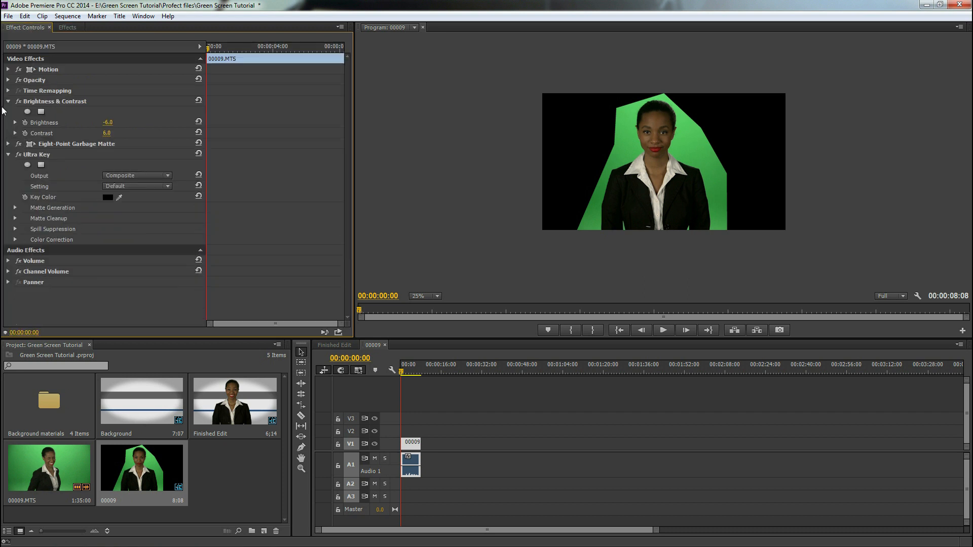
{"action": "left_click", "coordinate": [9, 101]}
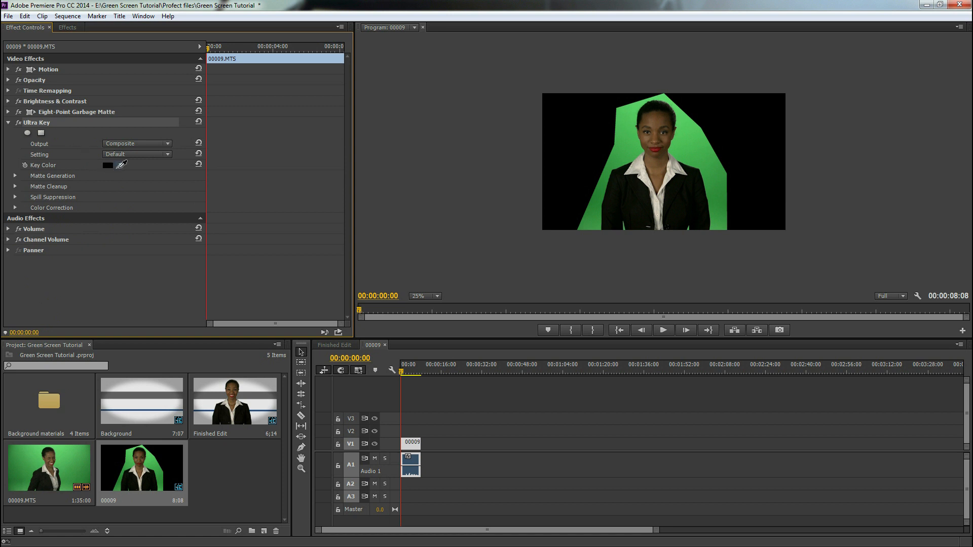
Step: Sample the green backdrop as Ultra Key's key colour and fit the monitor view
{"action": "left_click", "coordinate": [639, 149]}
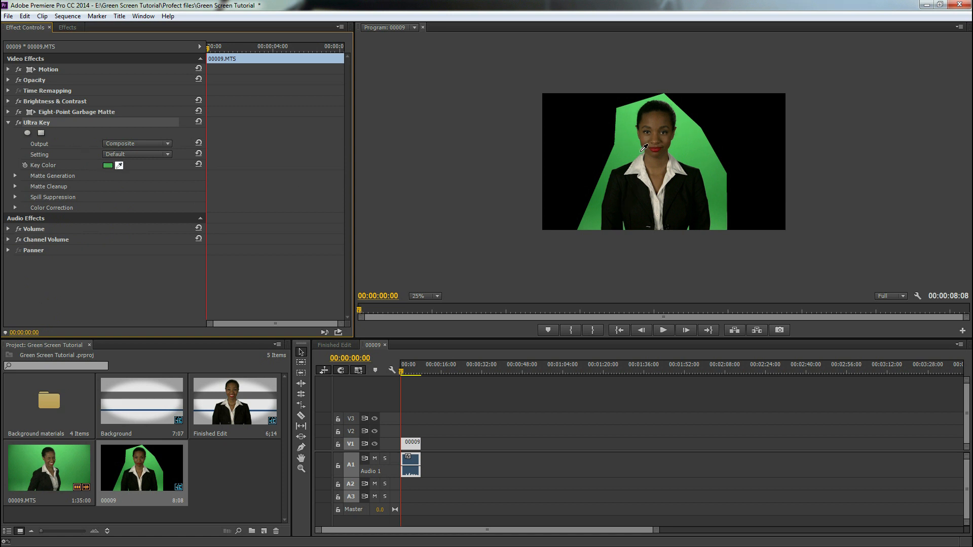
{"action": "left_click", "coordinate": [641, 150]}
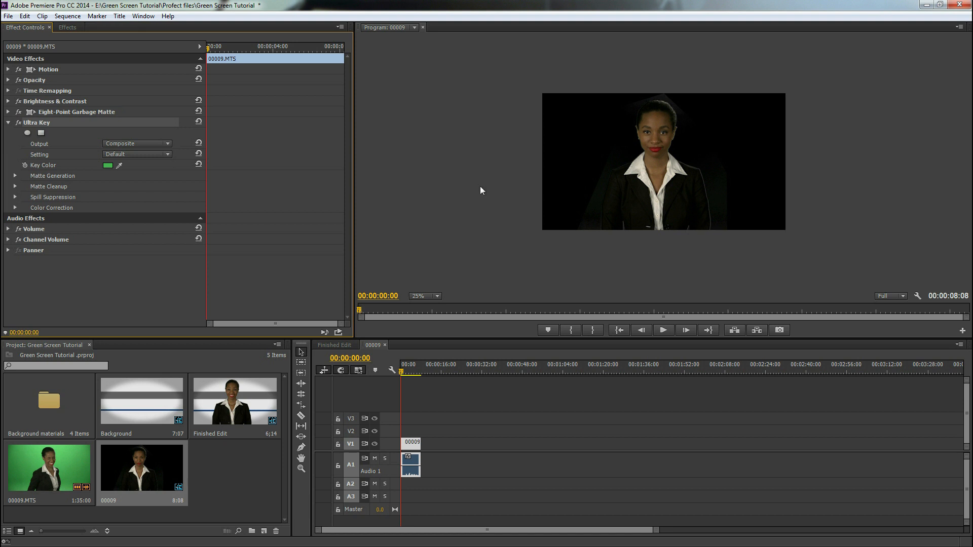
{"action": "left_click", "coordinate": [436, 296]}
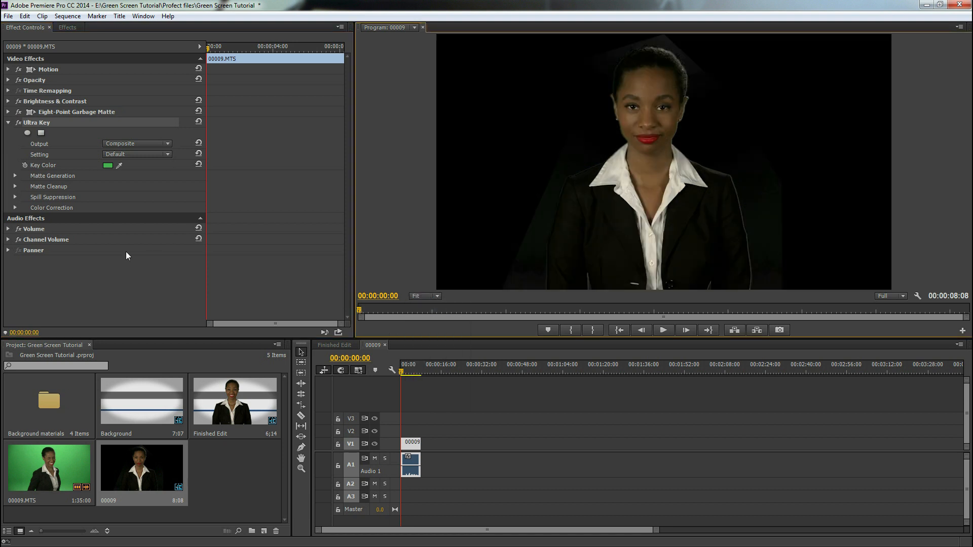
{"action": "mouse_move", "coordinate": [554, 195]}
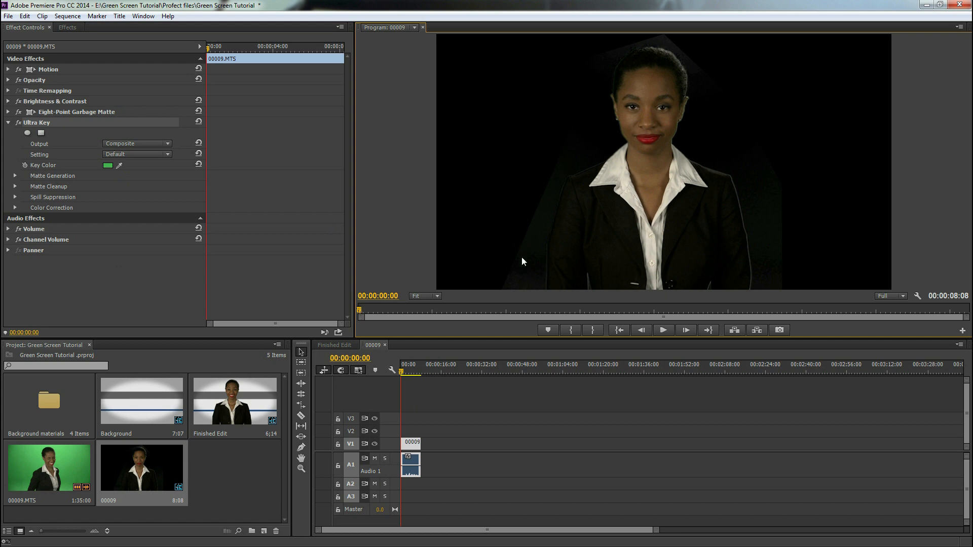
{"action": "mouse_move", "coordinate": [531, 270]}
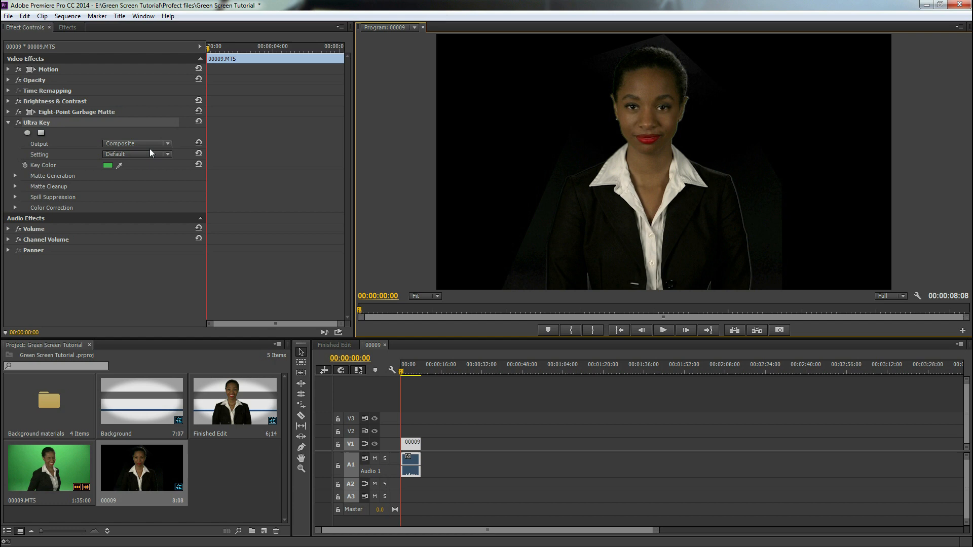
Step: Set Ultra Key Output to Alpha Channel and Setting to Aggressive
{"action": "left_click", "coordinate": [137, 143]}
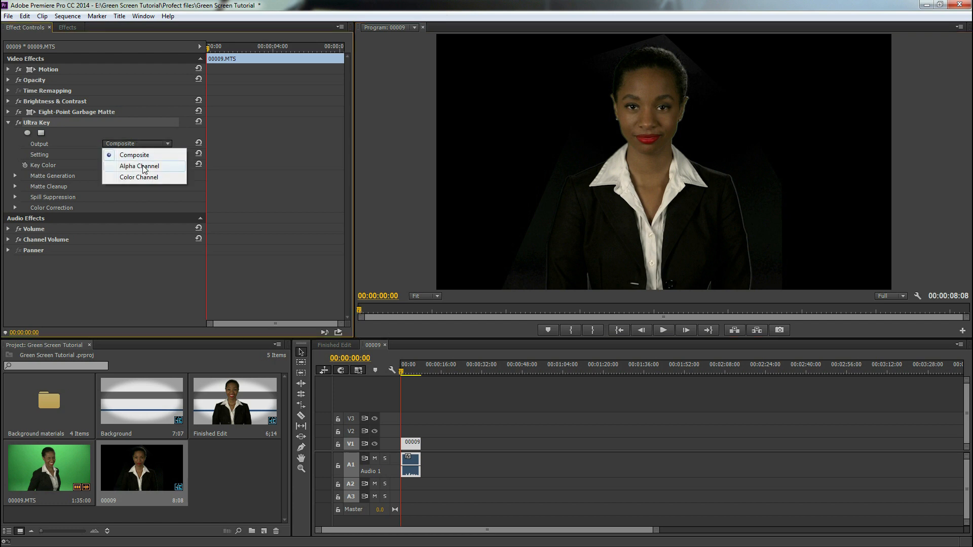
{"action": "left_click", "coordinate": [138, 166]}
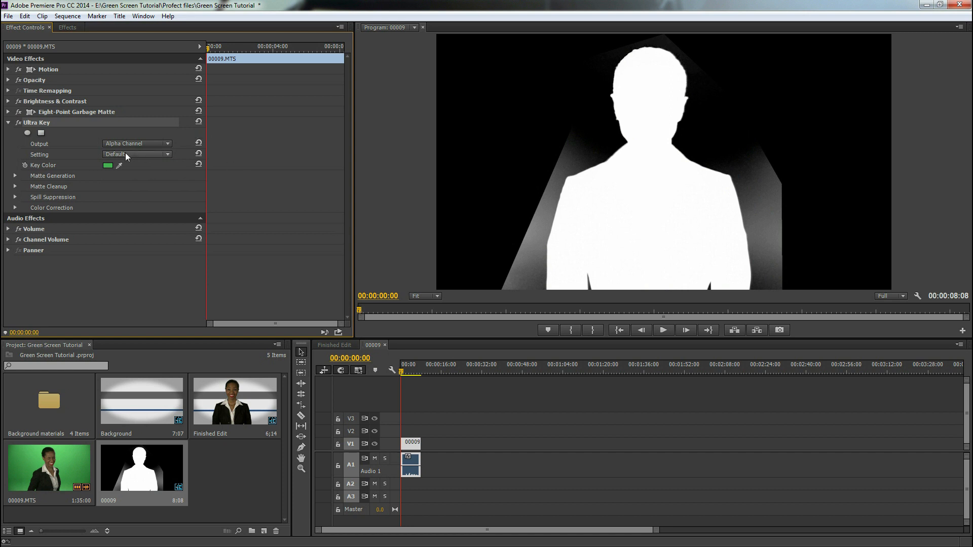
{"action": "left_click", "coordinate": [137, 155]}
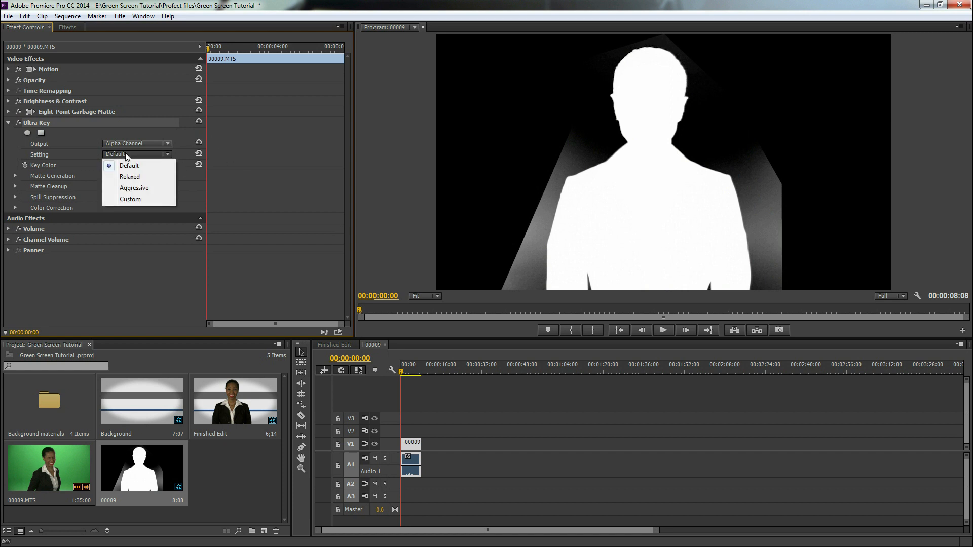
{"action": "left_click", "coordinate": [134, 188]}
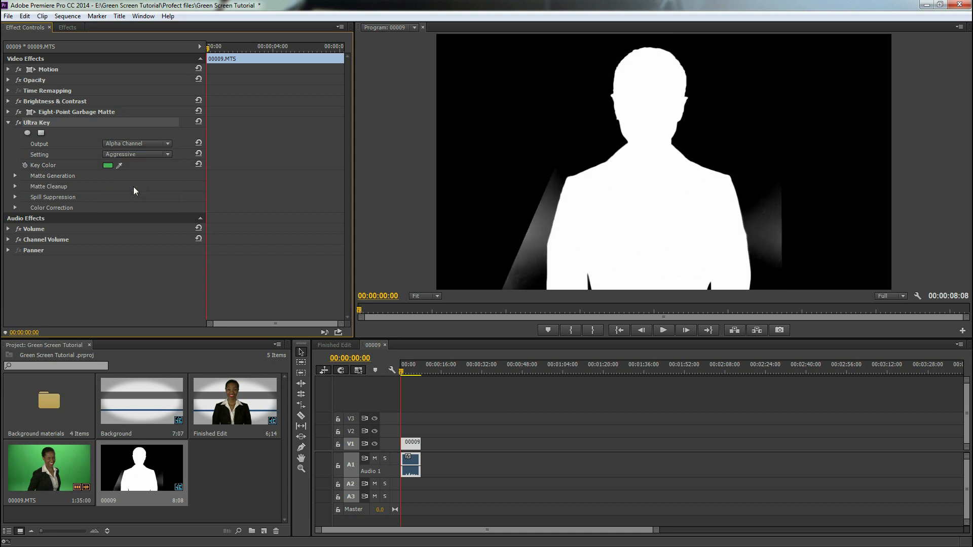
{"action": "mouse_move", "coordinate": [548, 128]}
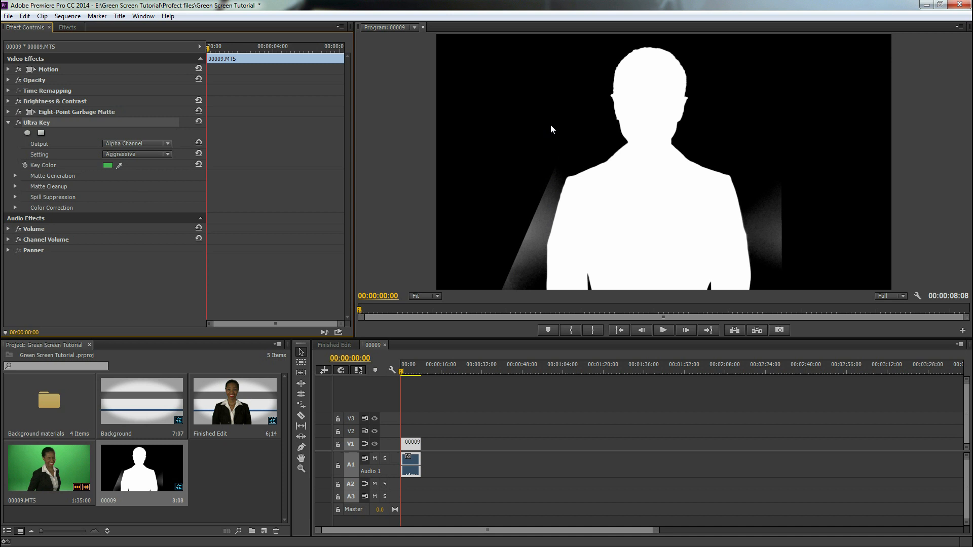
{"action": "mouse_move", "coordinate": [15, 186]}
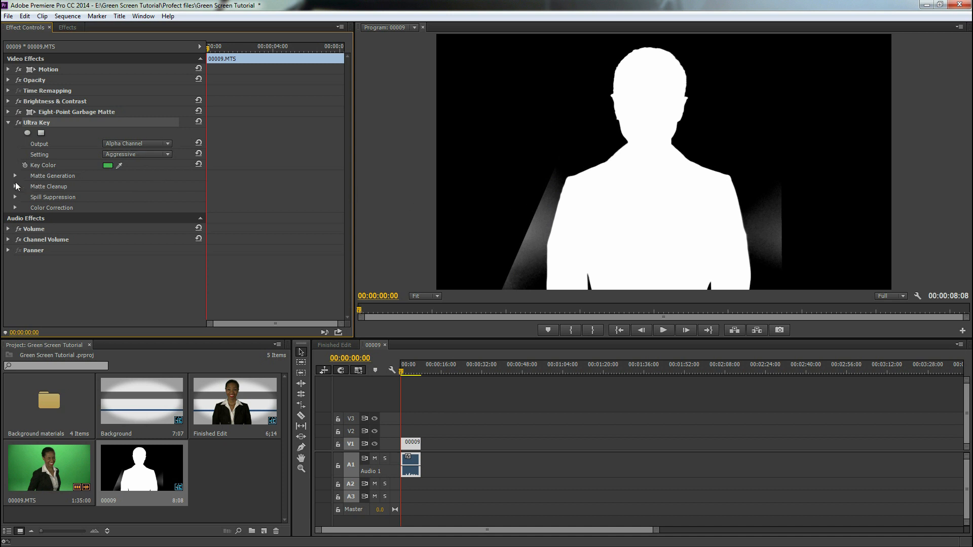
Step: Raise the Matte Cleanup mid point to remove grey streaks, then collapse Matte Cleanup
{"action": "left_click", "coordinate": [14, 186]}
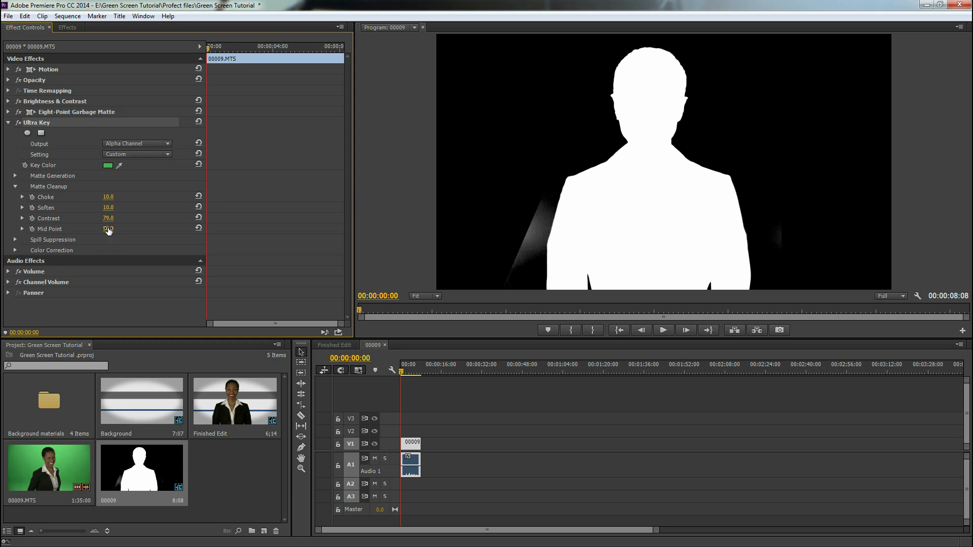
{"action": "left_click_drag", "start_coordinate": [108, 228], "coordinate": [108, 228]}
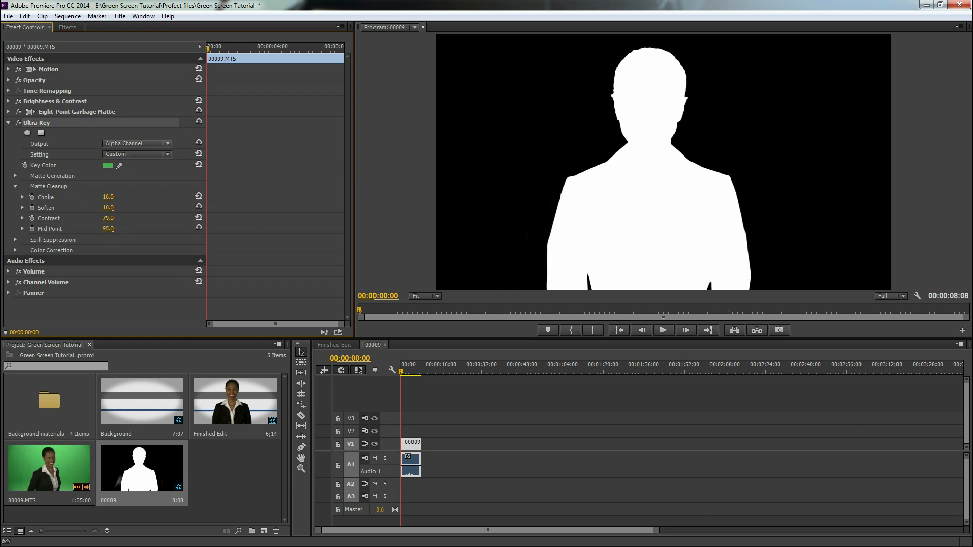
{"action": "left_click", "coordinate": [16, 187]}
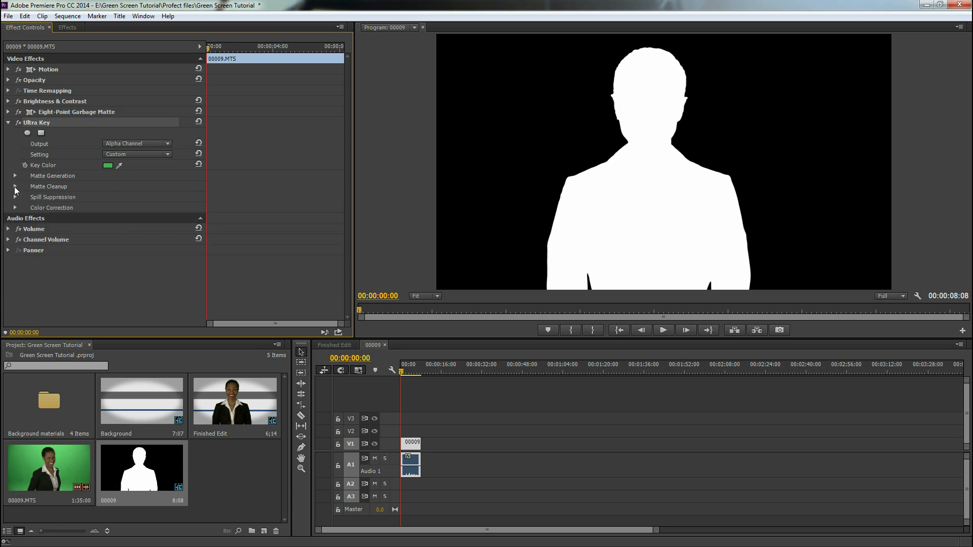
{"action": "mouse_move", "coordinate": [43, 174]}
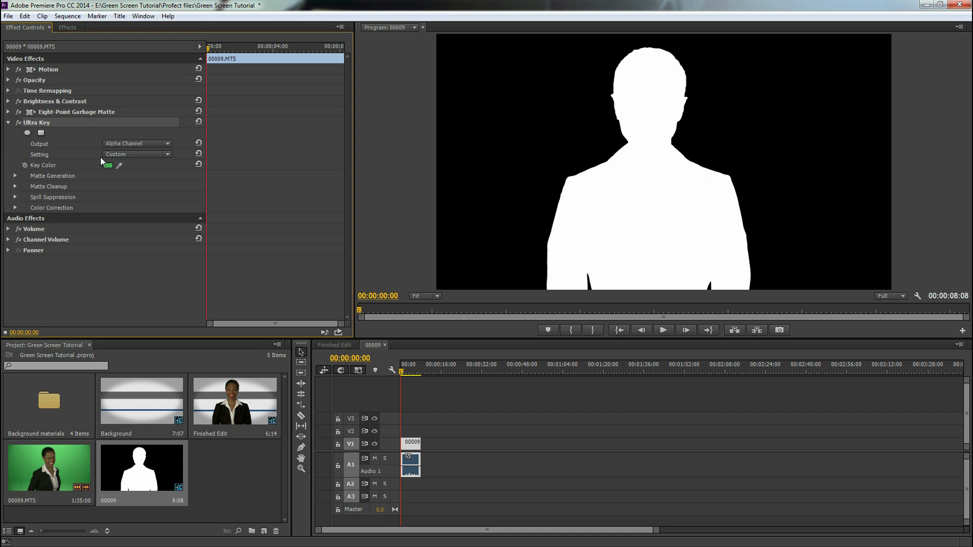
Step: Switch Ultra Key output back to Composite and play the woman over the striped background
{"action": "left_click", "coordinate": [137, 143]}
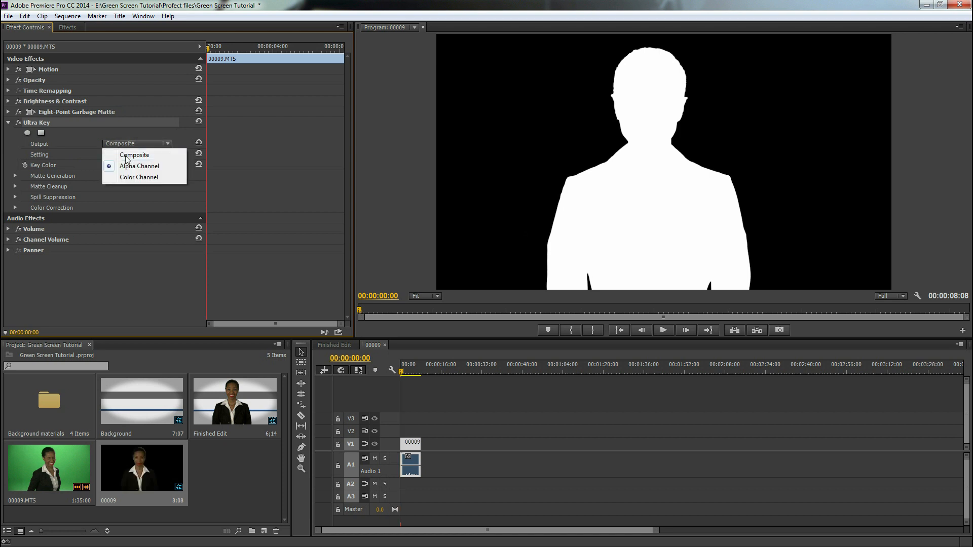
{"action": "left_click", "coordinate": [135, 155]}
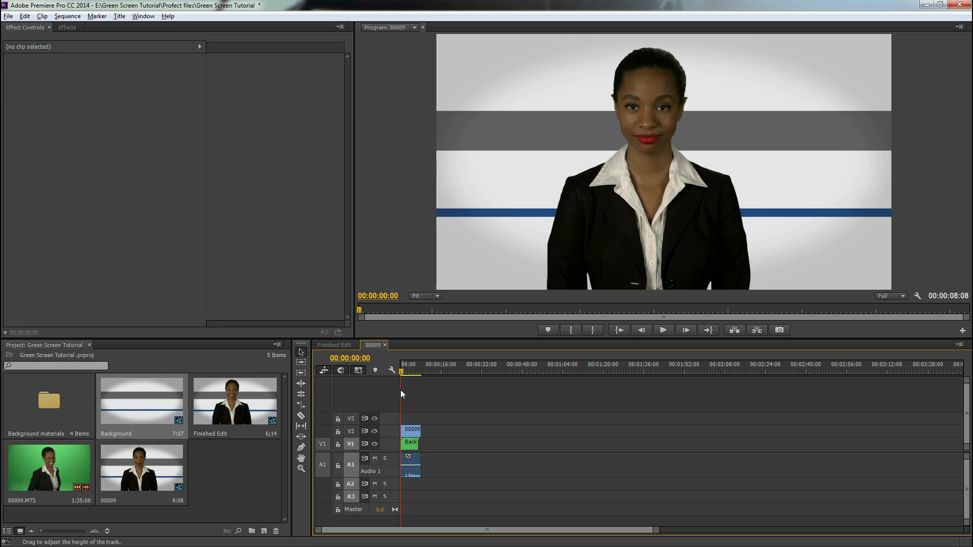
{"action": "left_click", "coordinate": [663, 330]}
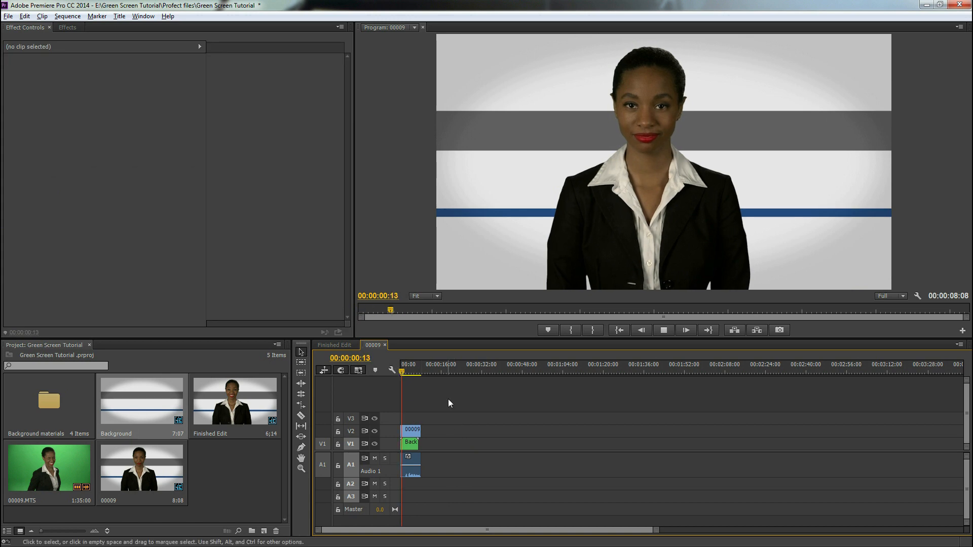
{"action": "left_click", "coordinate": [663, 330]}
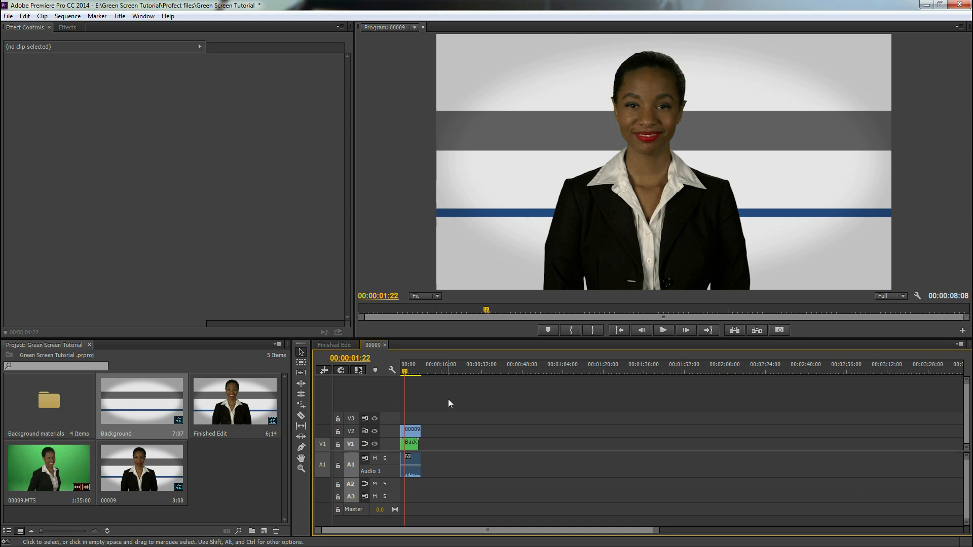